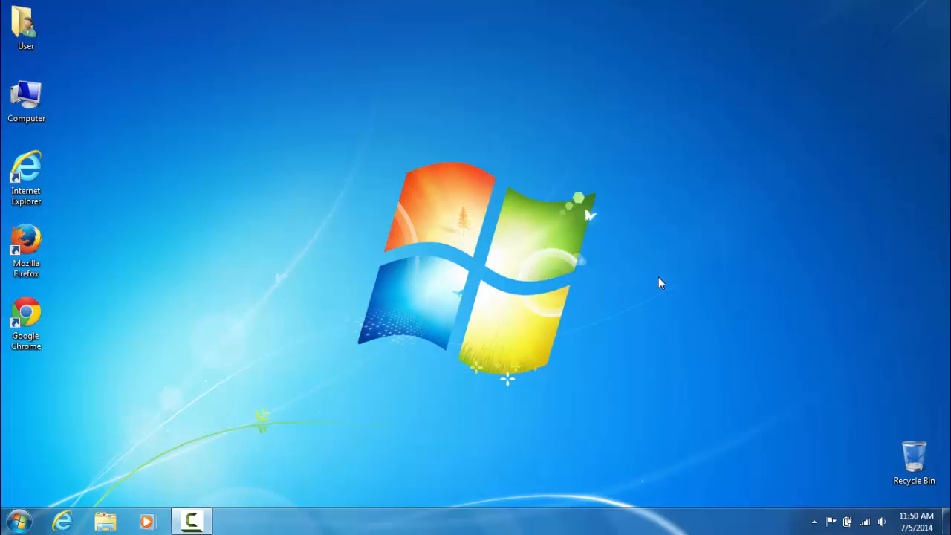
pyautogui.moveTo(378, 157)
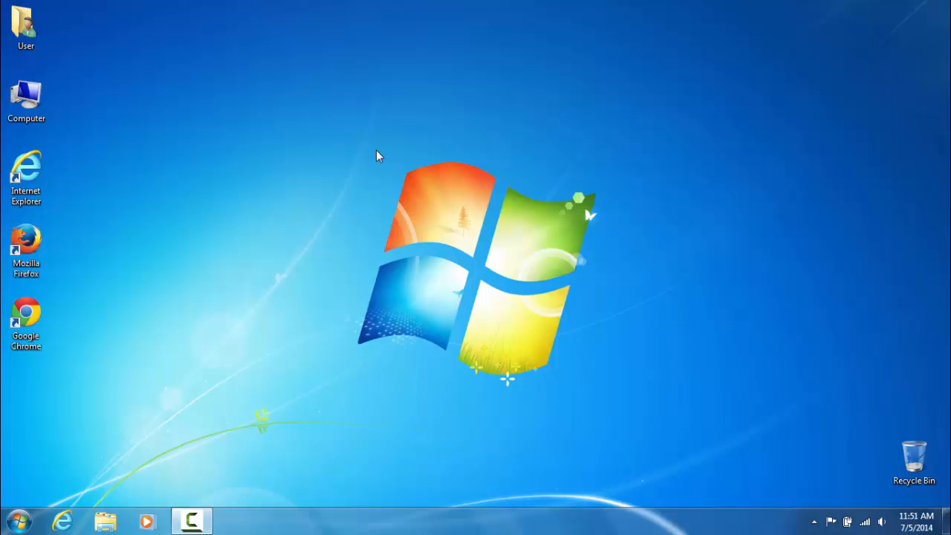
# - Add the Slide Show gadget from the desktop gadget gallery, reposition it, then remove it
pyautogui.rightClick(379, 156)
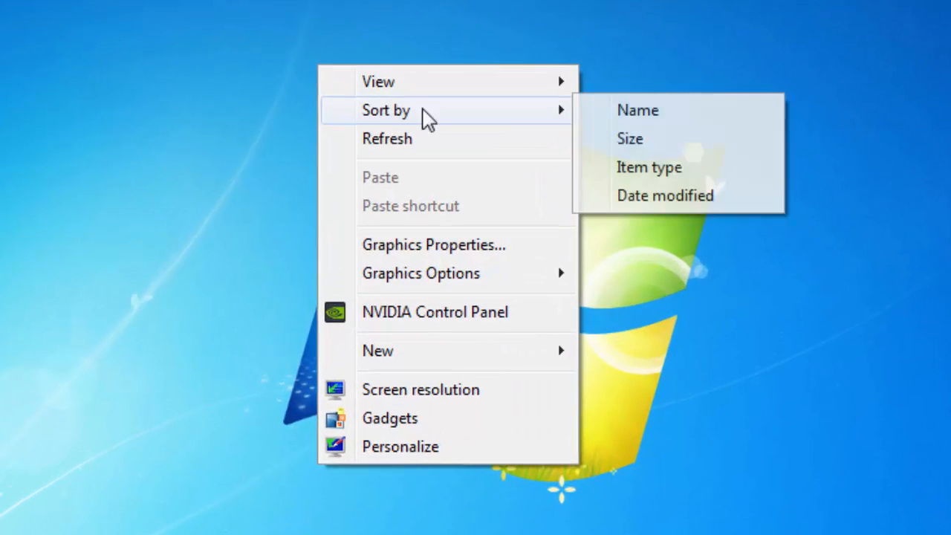
pyautogui.click(389, 417)
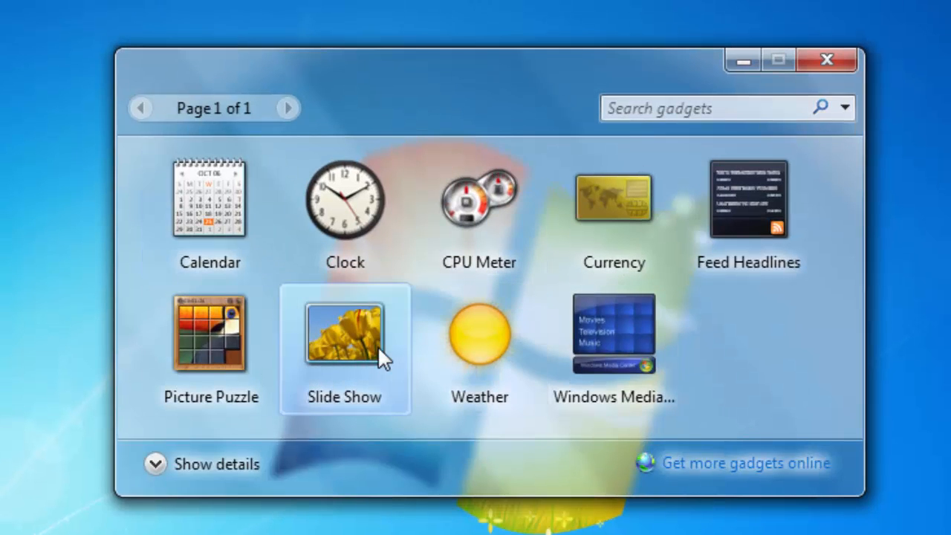
pyautogui.doubleClick(345, 334)
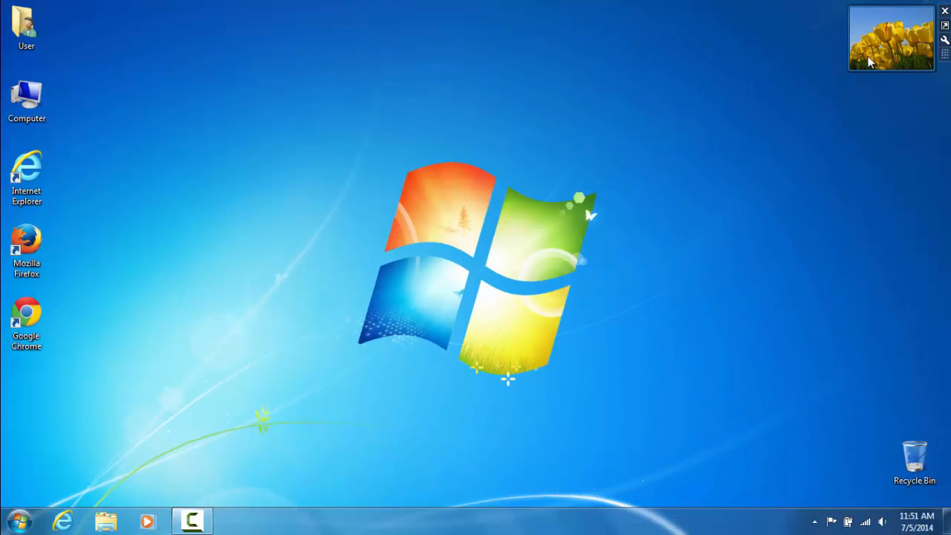
pyautogui.moveTo(892, 37); pyautogui.dragTo(226, 116)
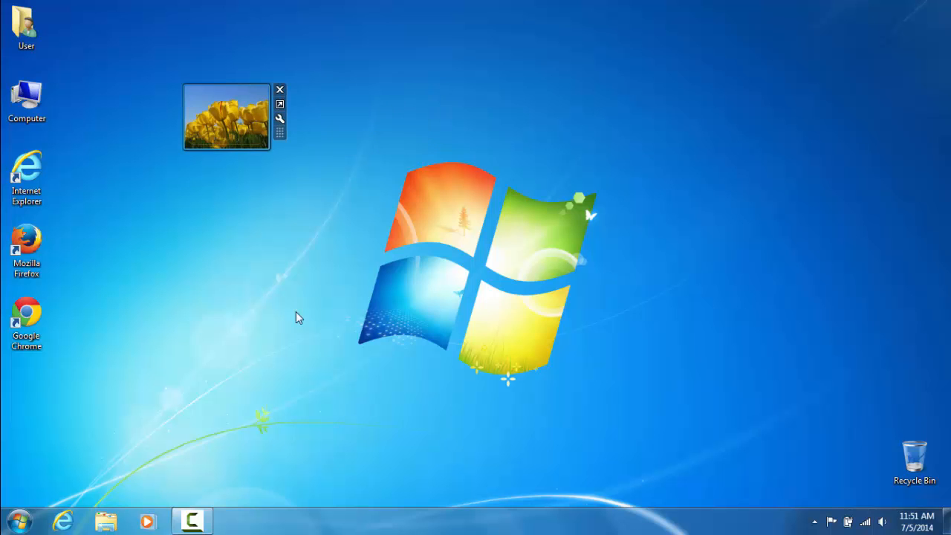
pyautogui.moveTo(226, 116); pyautogui.dragTo(319, 215)
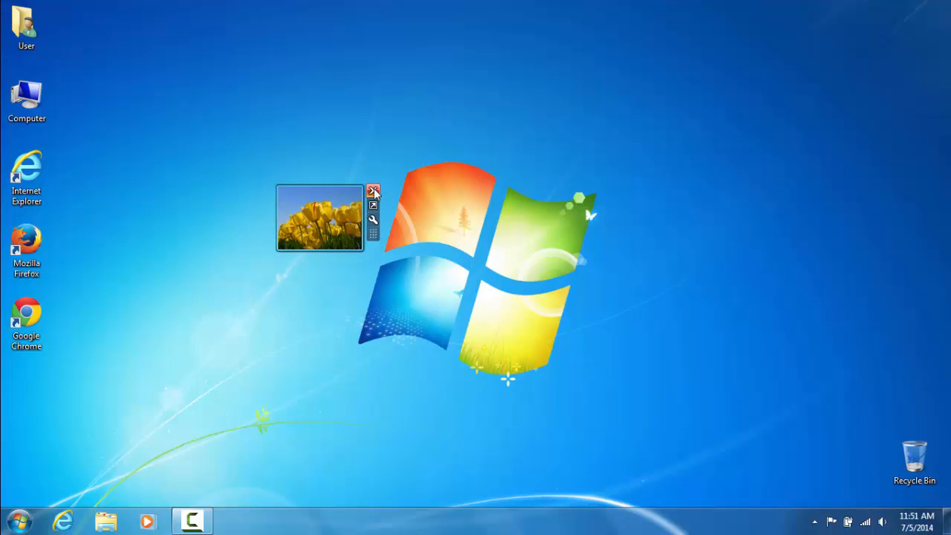
pyautogui.click(373, 190)
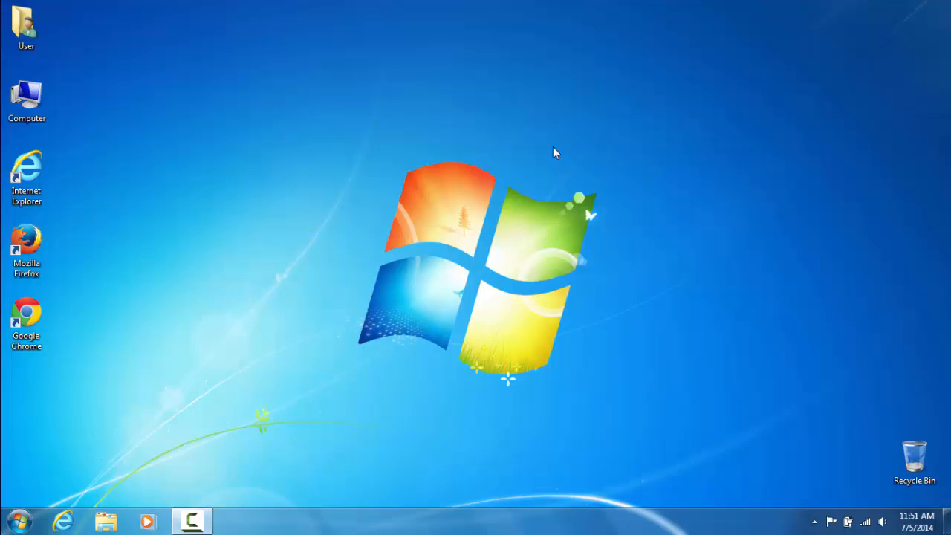
pyautogui.moveTo(770, 83)
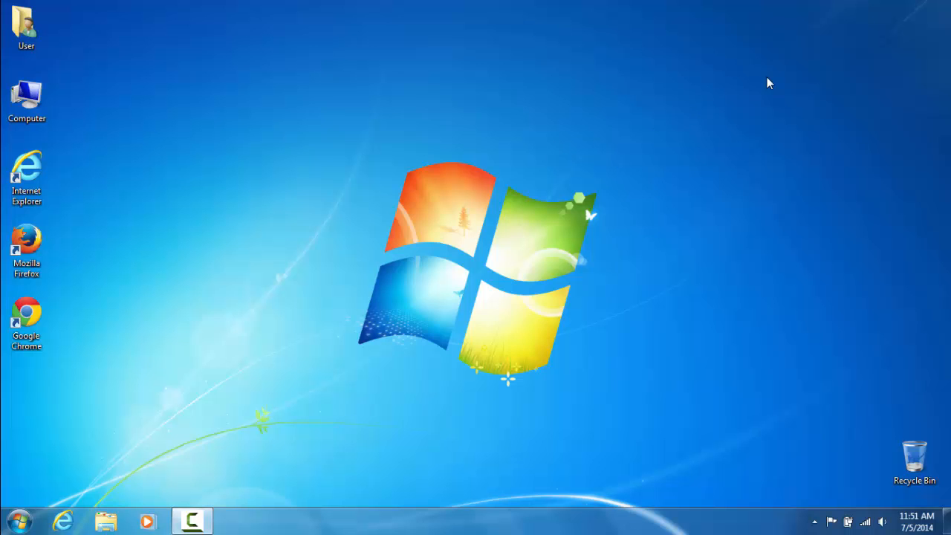
pyautogui.moveTo(906, 119)
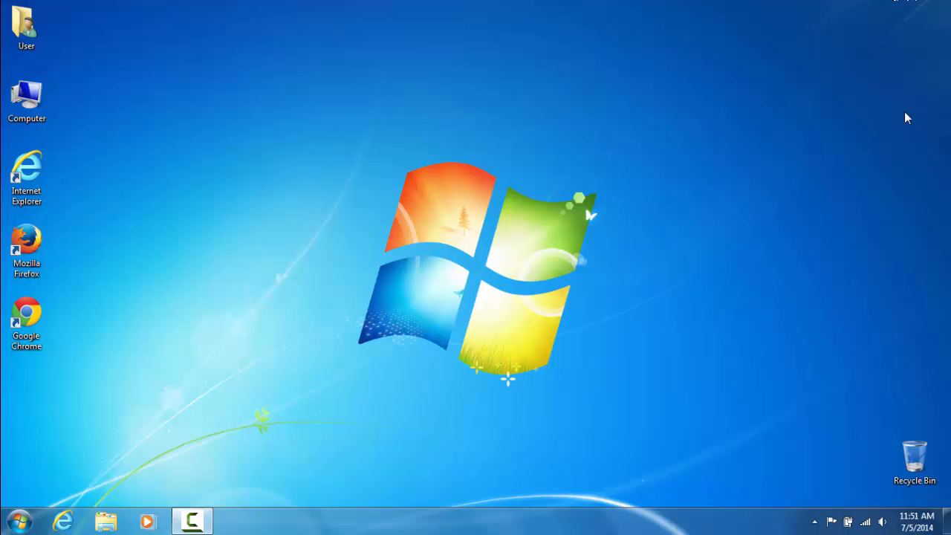
pyautogui.moveTo(413, 80)
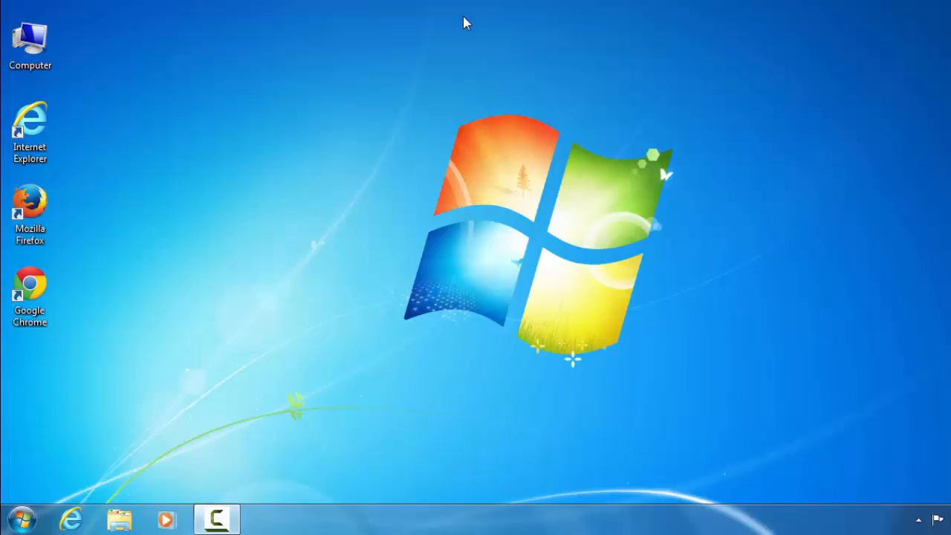
# - In Control Panel, search 'fea' and choose Turn Windows features on or off
pyautogui.click(22, 517)
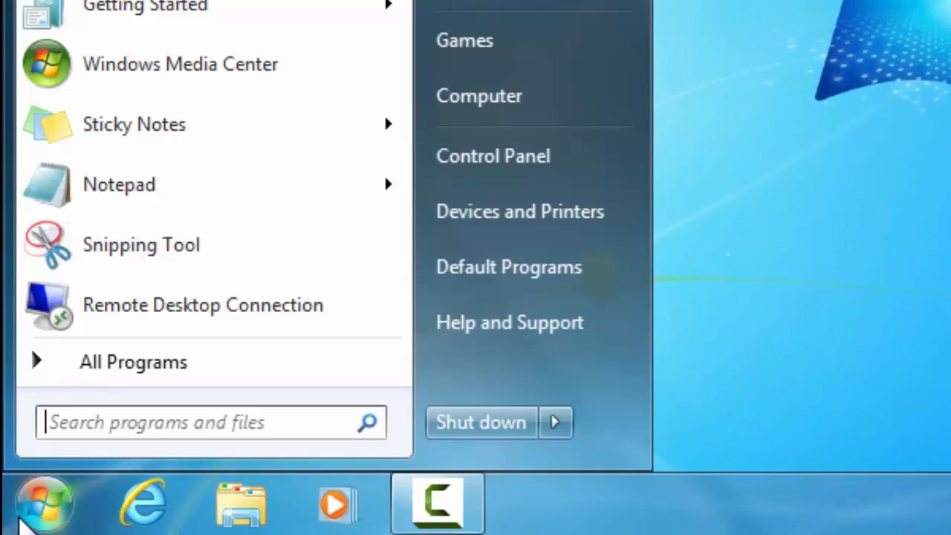
pyautogui.click(493, 156)
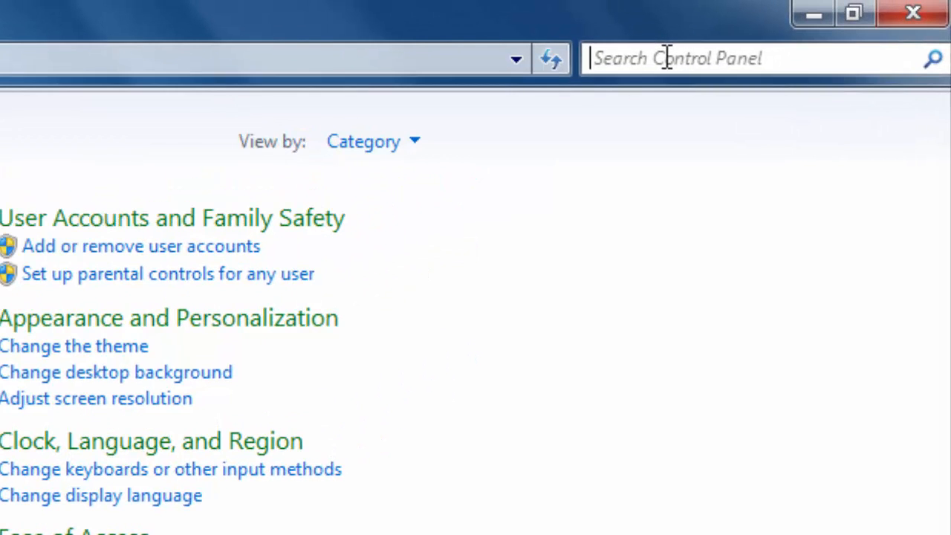
pyautogui.write('fea')
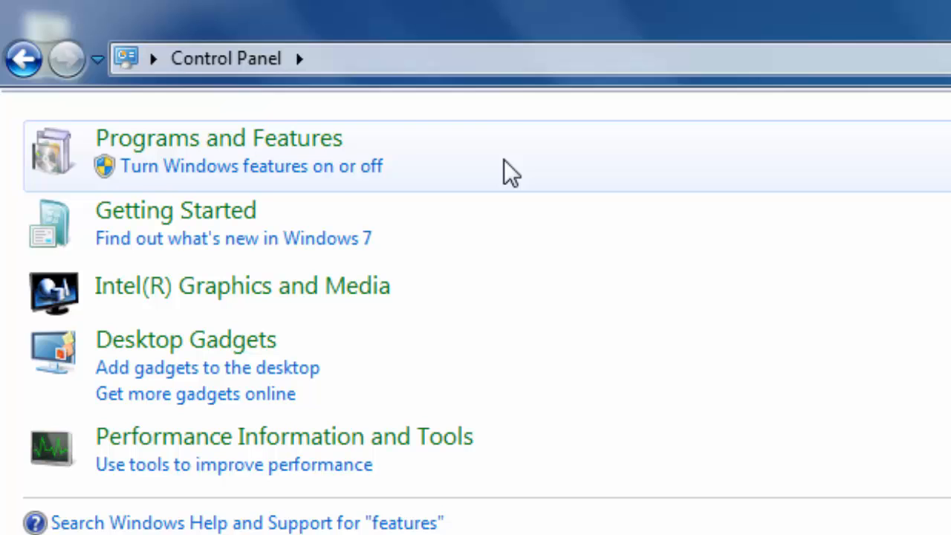
pyautogui.moveTo(360, 179)
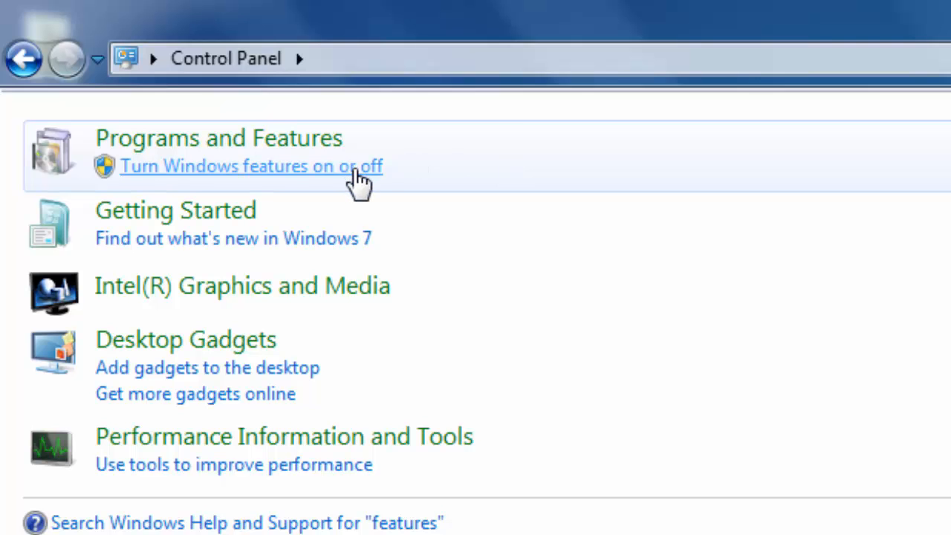
pyautogui.click(251, 167)
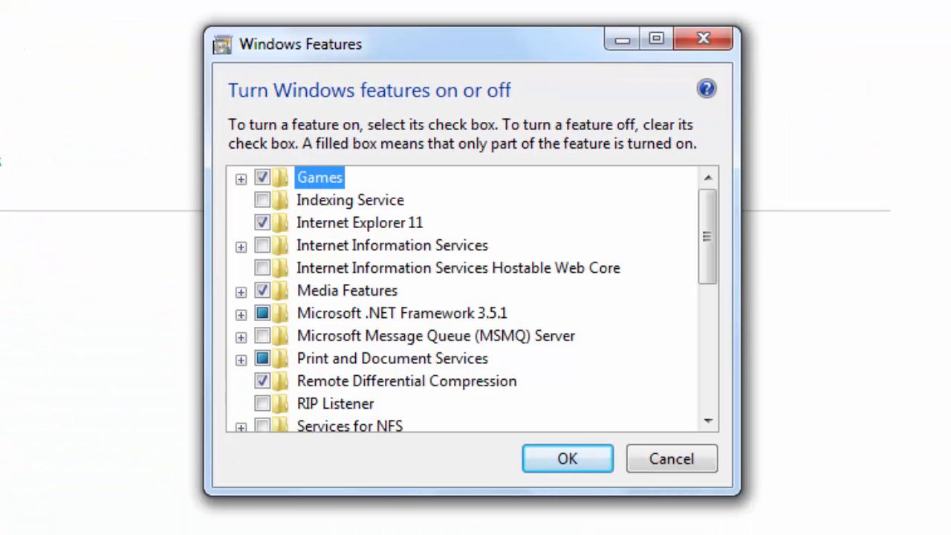
pyautogui.moveTo(706, 237)
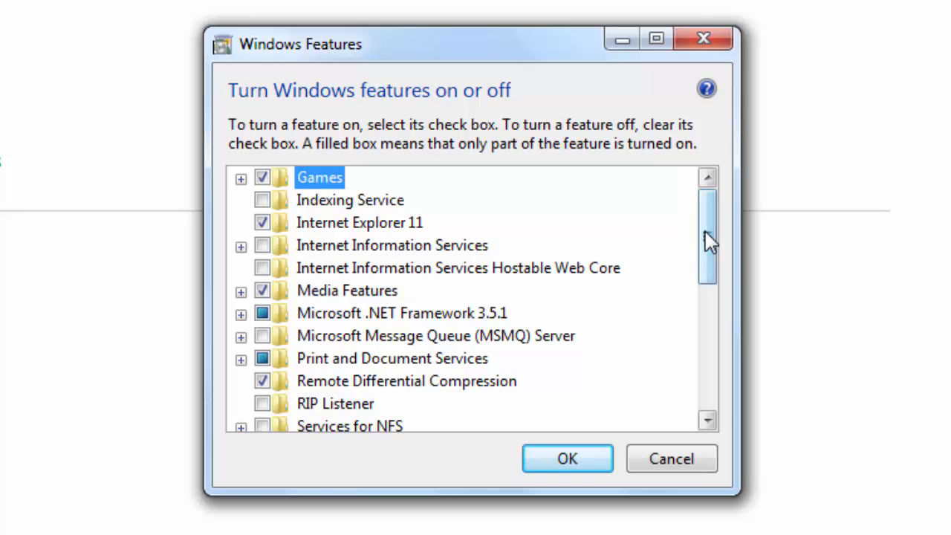
# - Scroll down the Windows Features list to reach Windows Gadget Platform
pyautogui.scroll(-3)
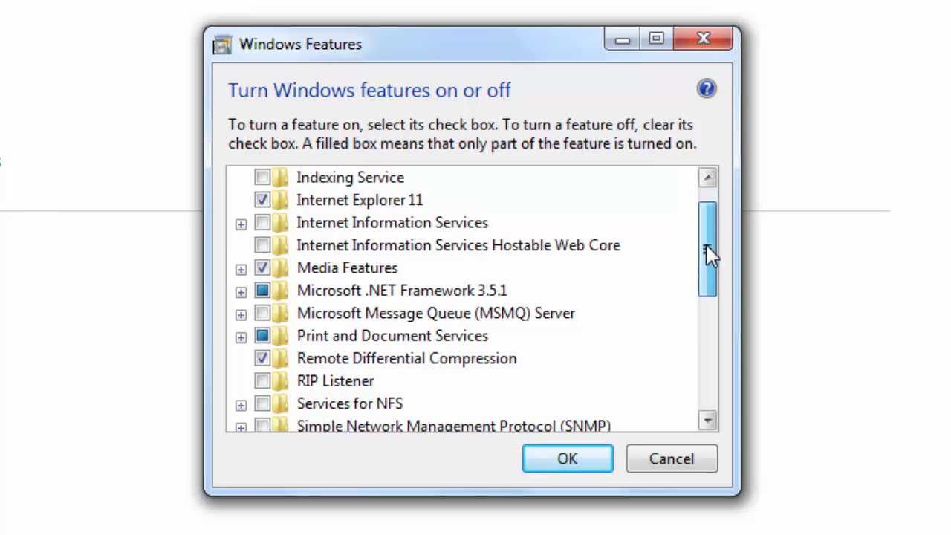
pyautogui.scroll(-3)
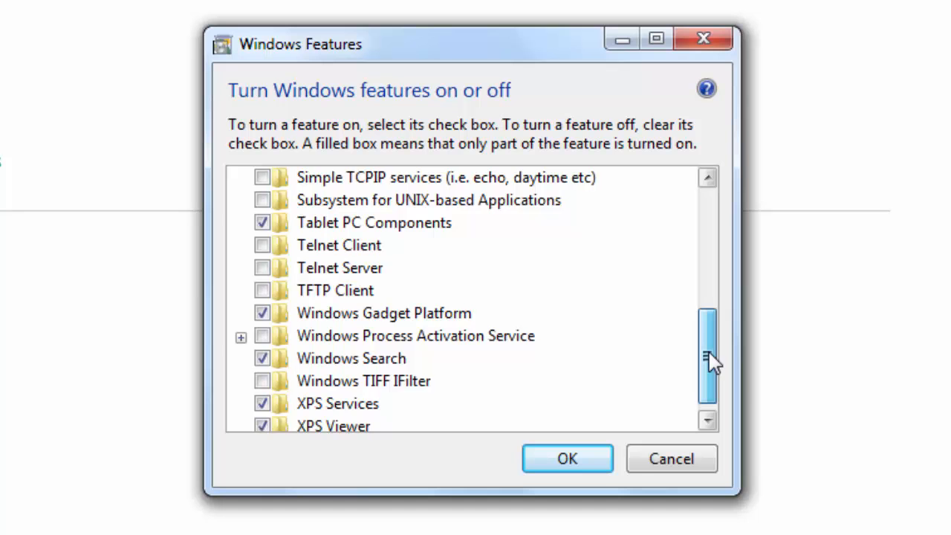
pyautogui.scroll(-3)
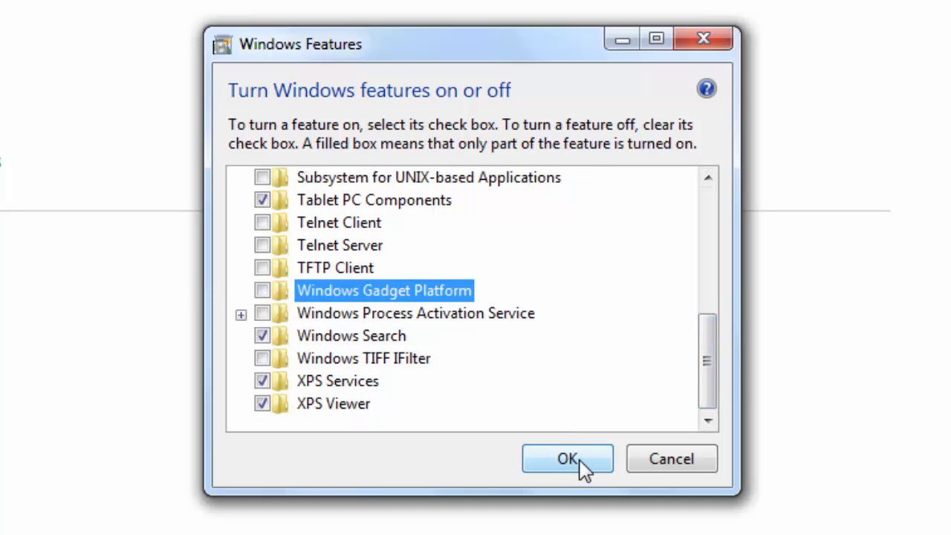
# - Confirm the Windows Features change with OK, bringing up the restart notice
pyautogui.click(568, 458)
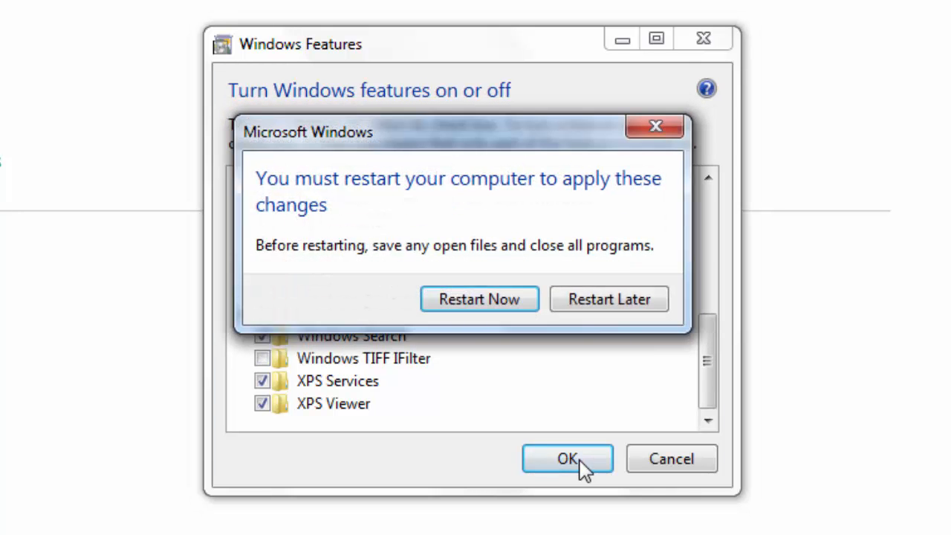
pyautogui.moveTo(527, 371)
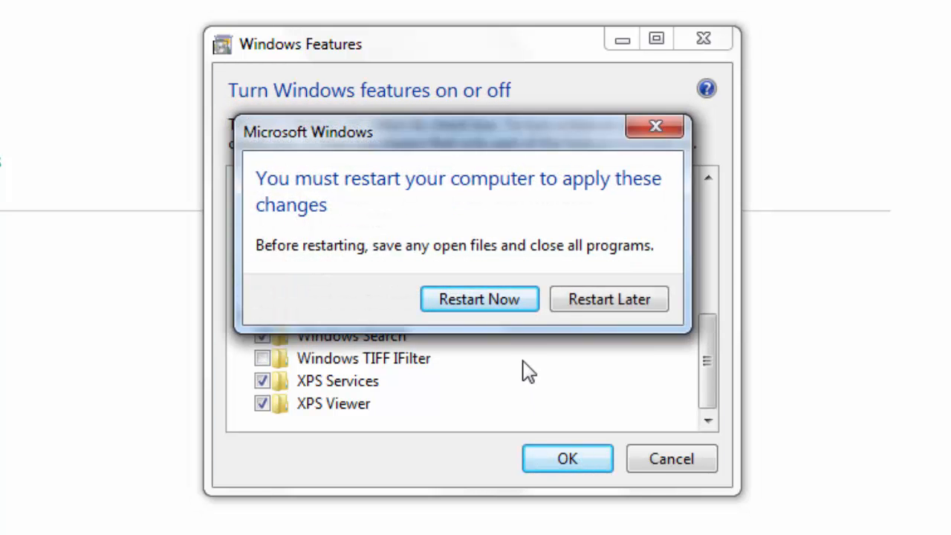
pyautogui.moveTo(609, 196)
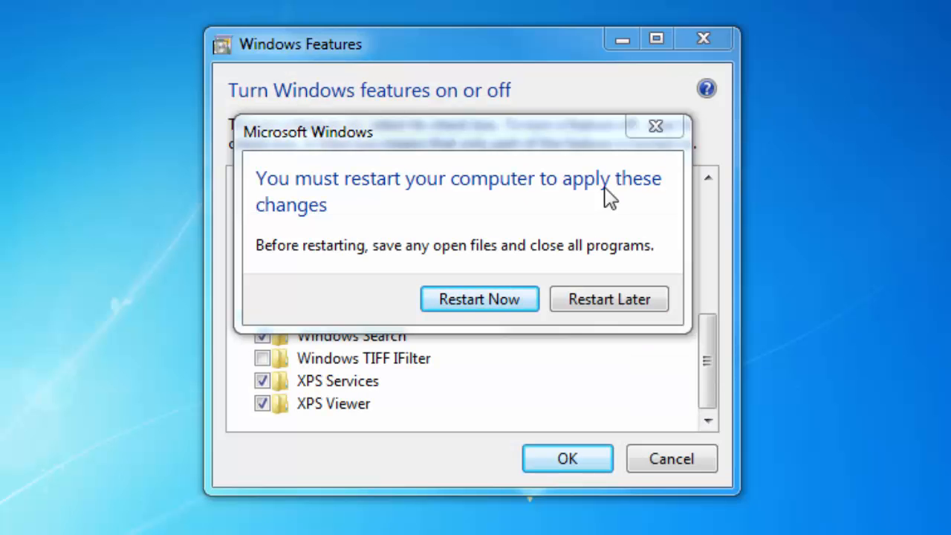
pyautogui.moveTo(506, 241)
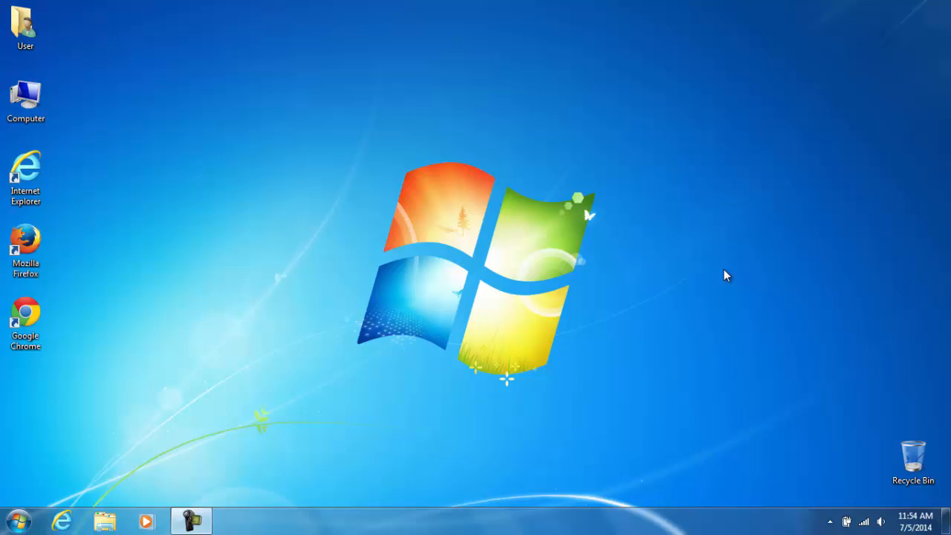
pyautogui.moveTo(392, 185)
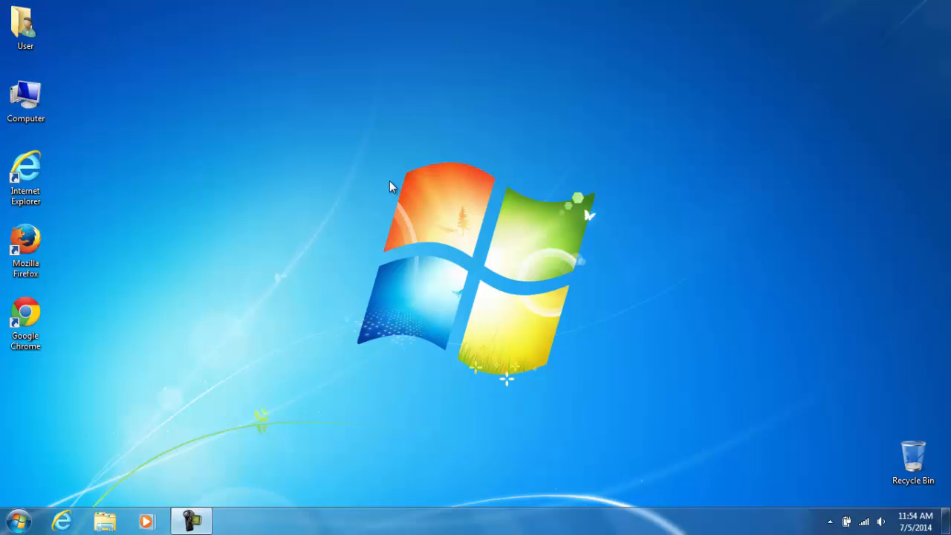
pyautogui.moveTo(309, 173)
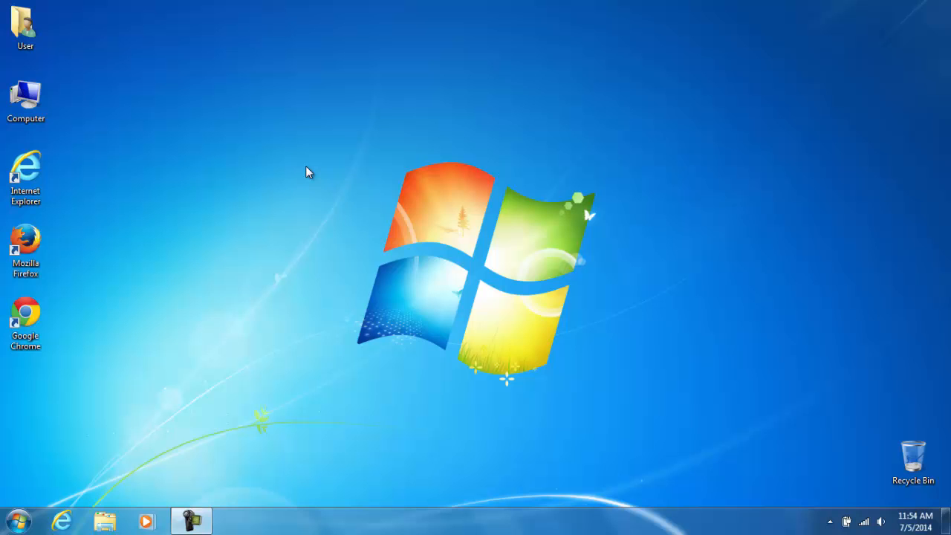
# - Bring up the desktop context menu to confirm Gadgets is no longer listed
pyautogui.rightClick(309, 173)
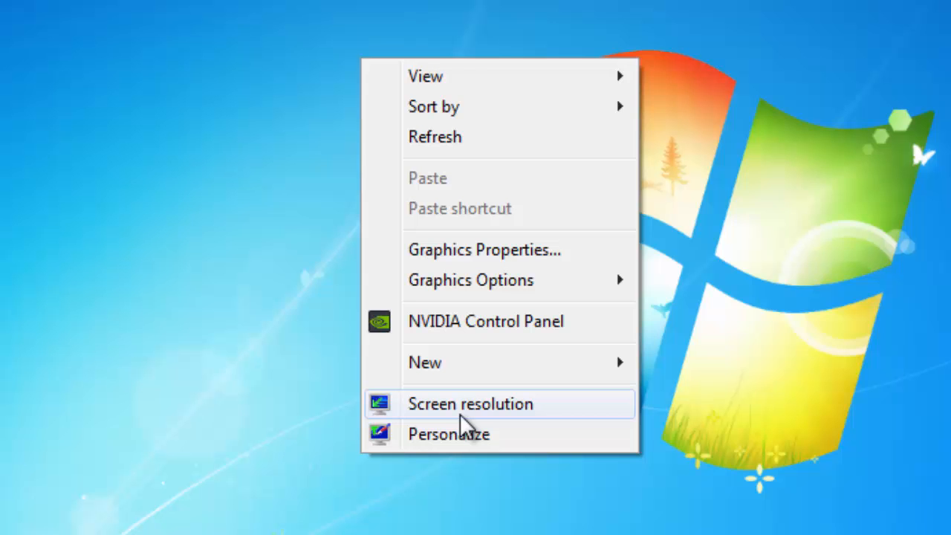
pyautogui.moveTo(810, 438)
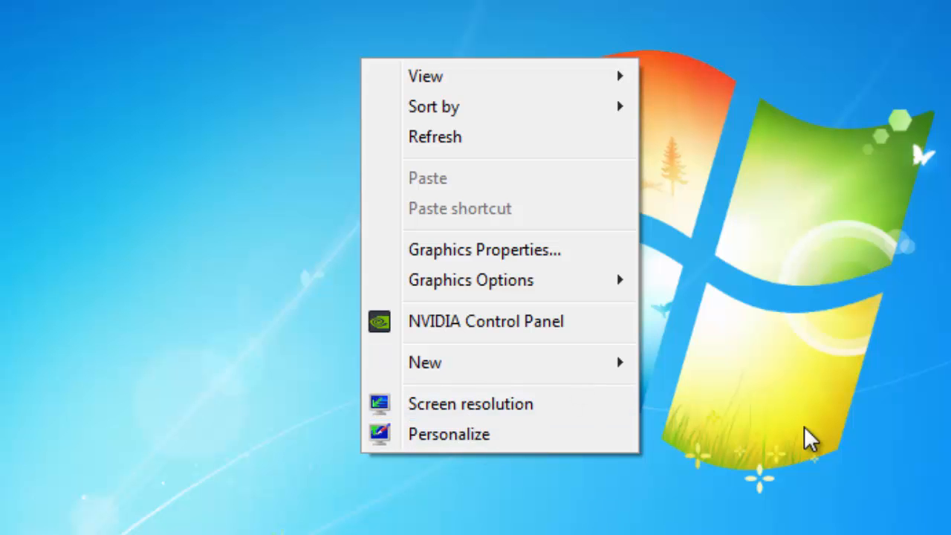